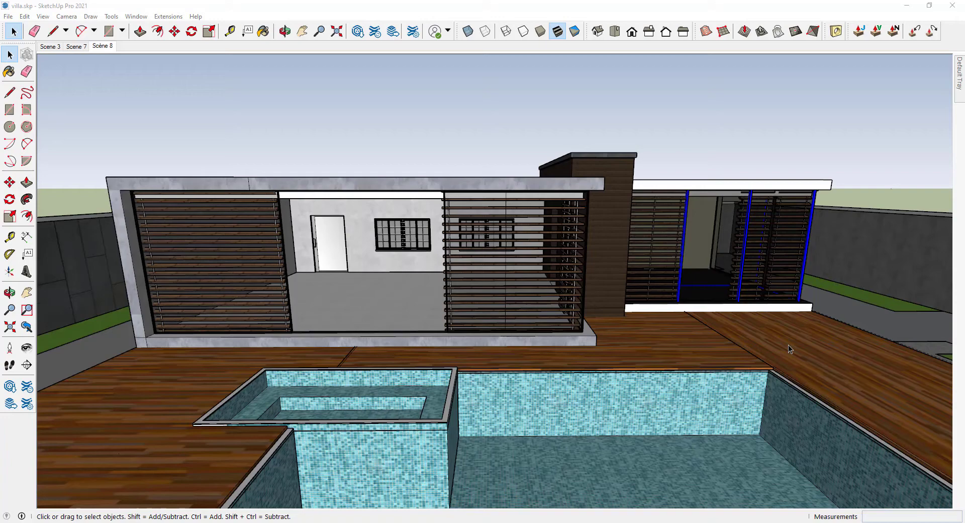
mouse_move(827, 415)
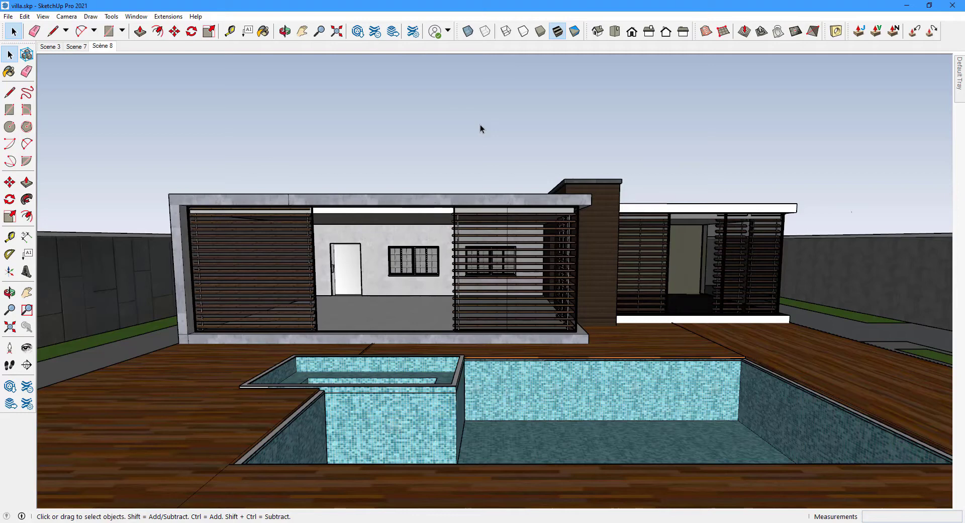
mouse_move(405, 96)
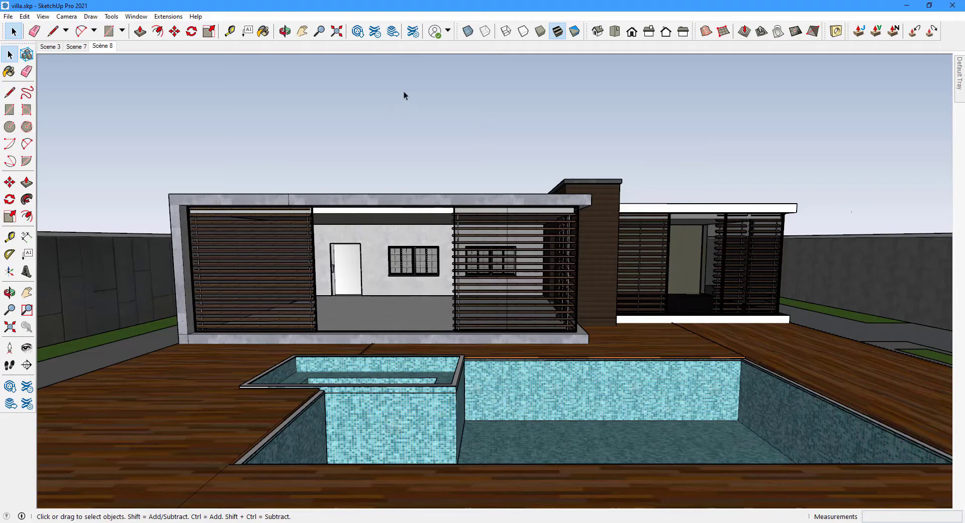
Find 'lumion' in the Extension Warehouse and install Lumion LiveSync, confirming the trust prompt.
left_click(168, 17)
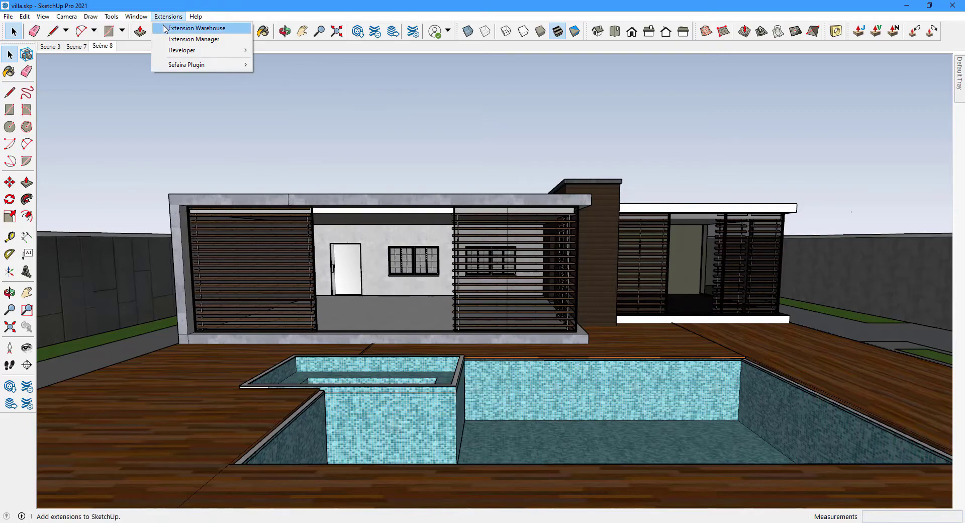
left_click(196, 28)
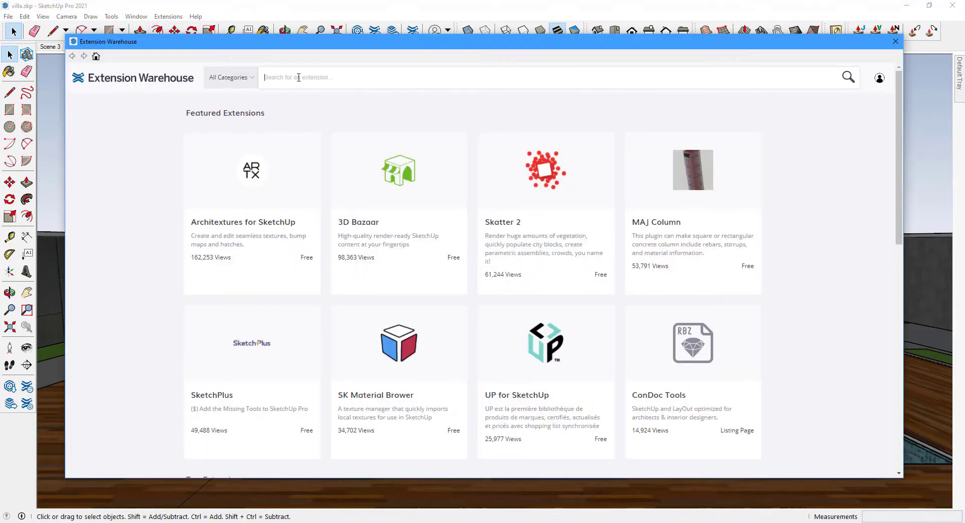
type("lumion livesync")
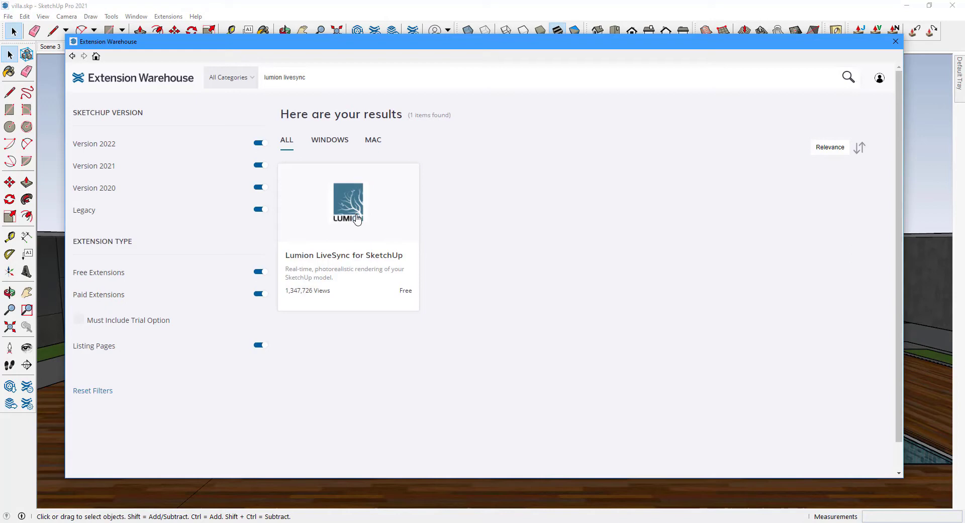
left_click(348, 205)
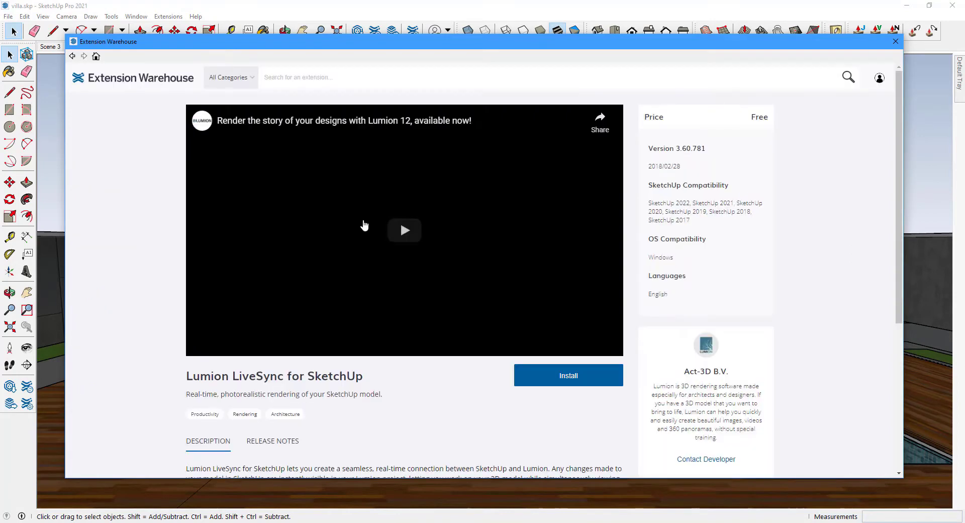
left_click(567, 375)
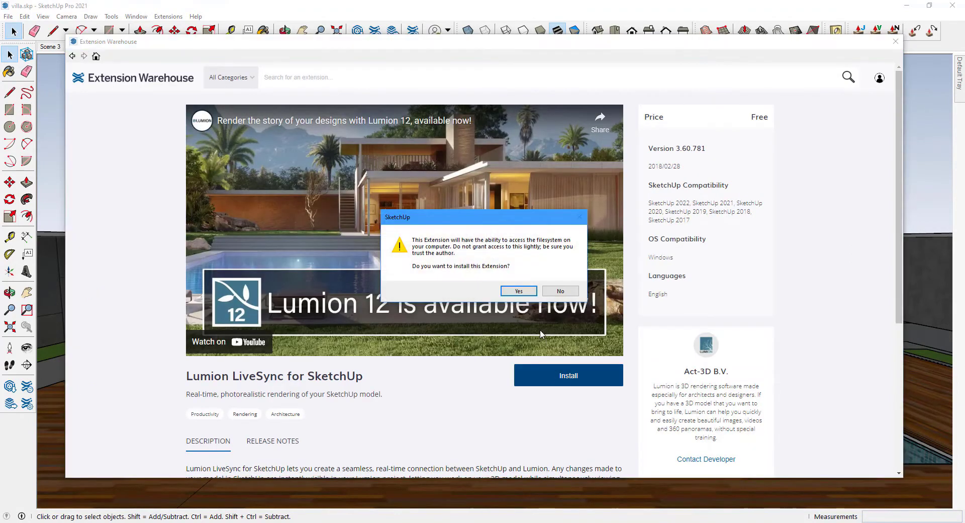
left_click(559, 290)
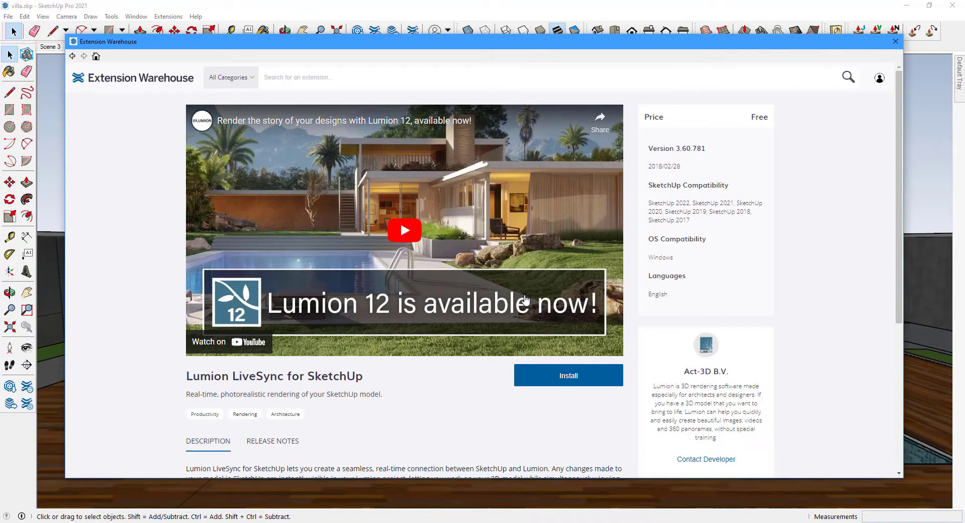
mouse_move(547, 287)
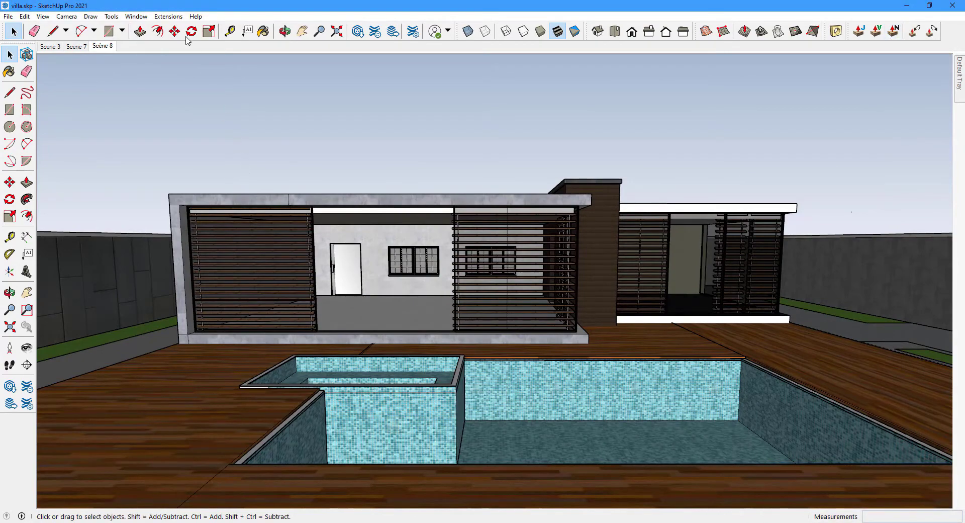
mouse_move(207, 31)
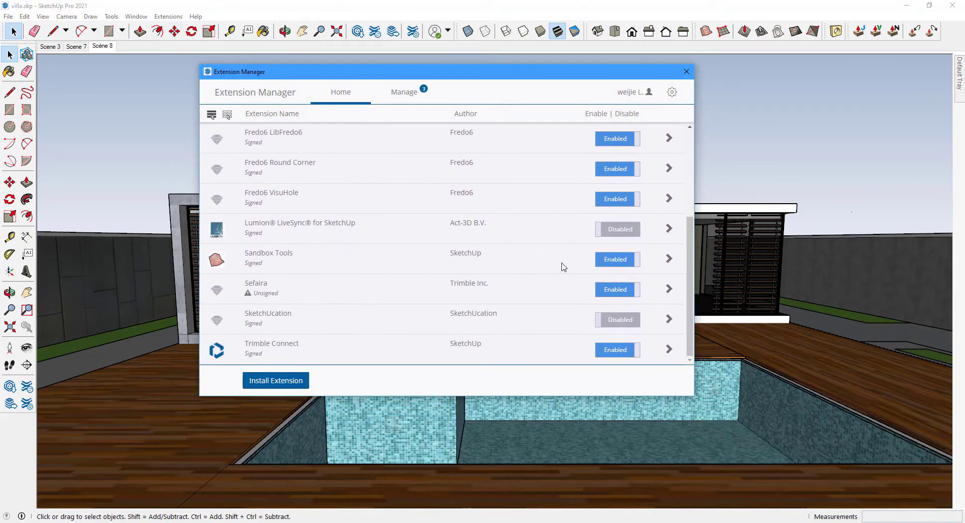
Switch Lumion LiveSync to Enabled in the Extension Manager and reach its commands in the Extensions menu.
left_click(619, 228)
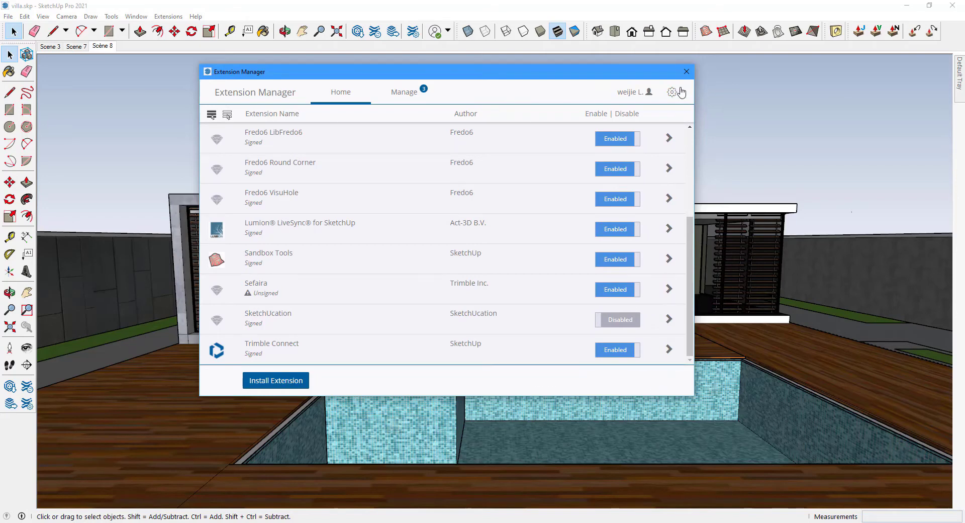
left_click(685, 71)
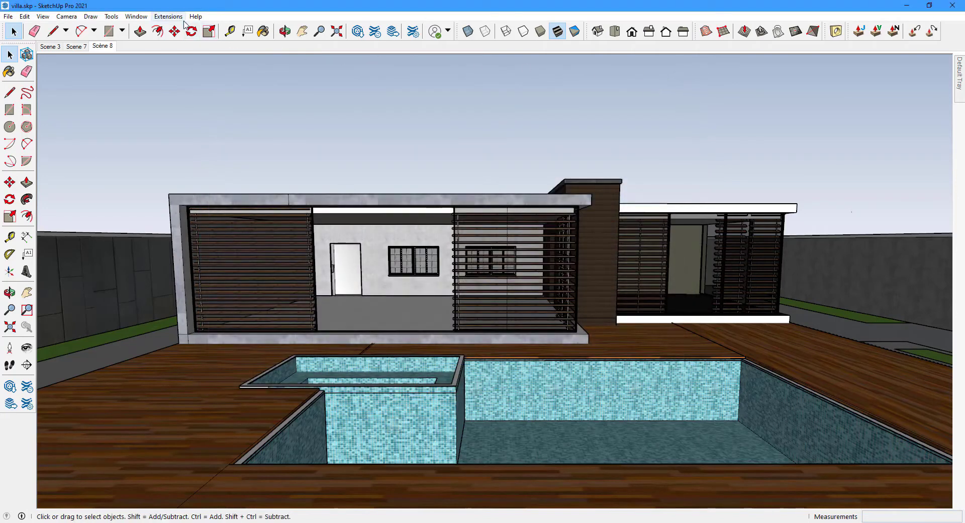
left_click(168, 16)
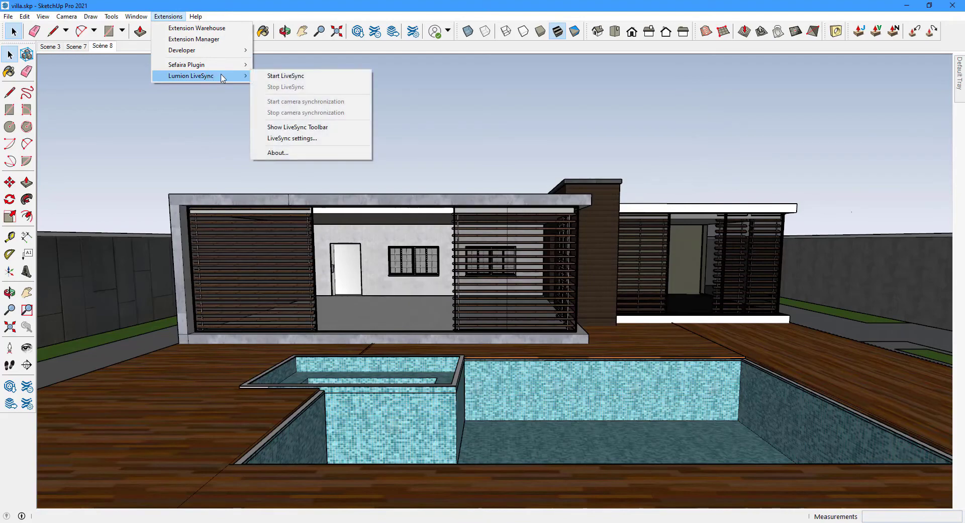
left_click(284, 76)
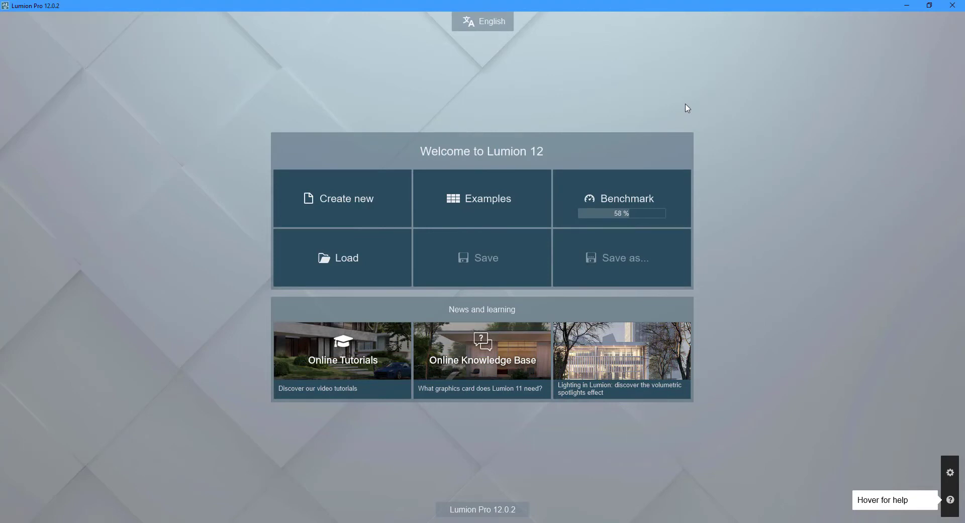
mouse_move(427, 160)
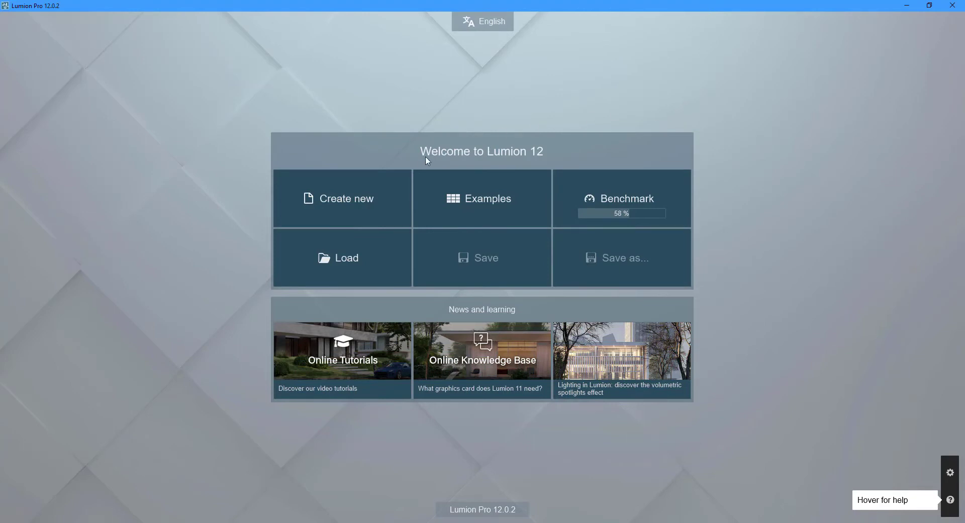
Create a new Lumion project using the Plain environment template.
left_click(342, 198)
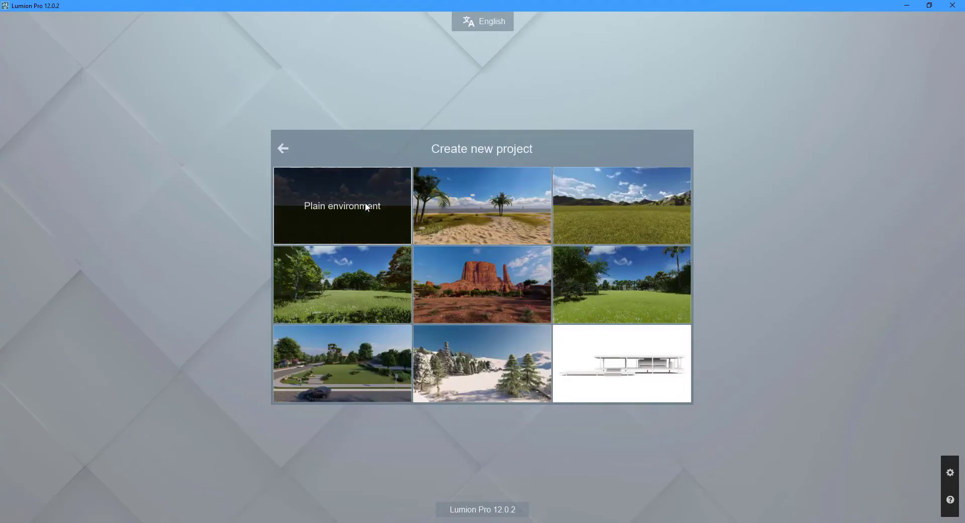
left_click(341, 206)
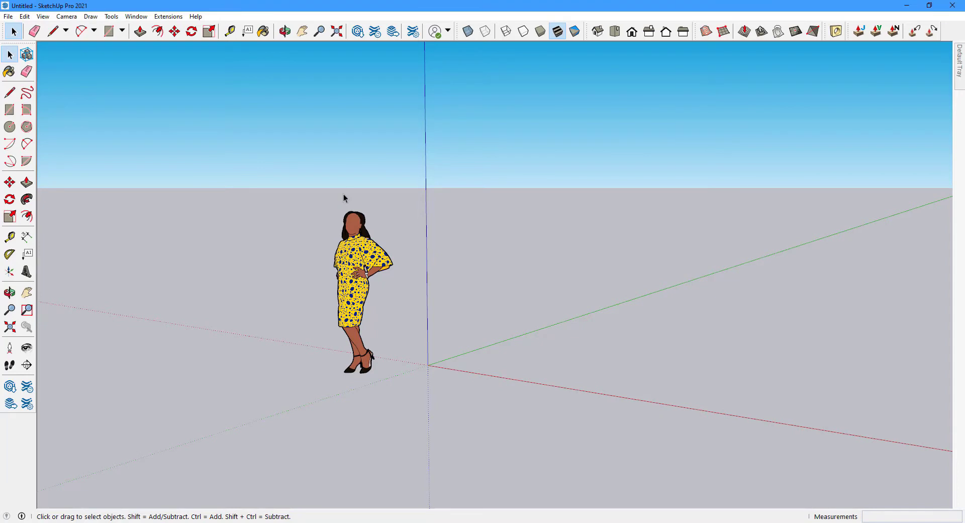
Reopen the villa.skp model from the File menu.
left_click(32, 31)
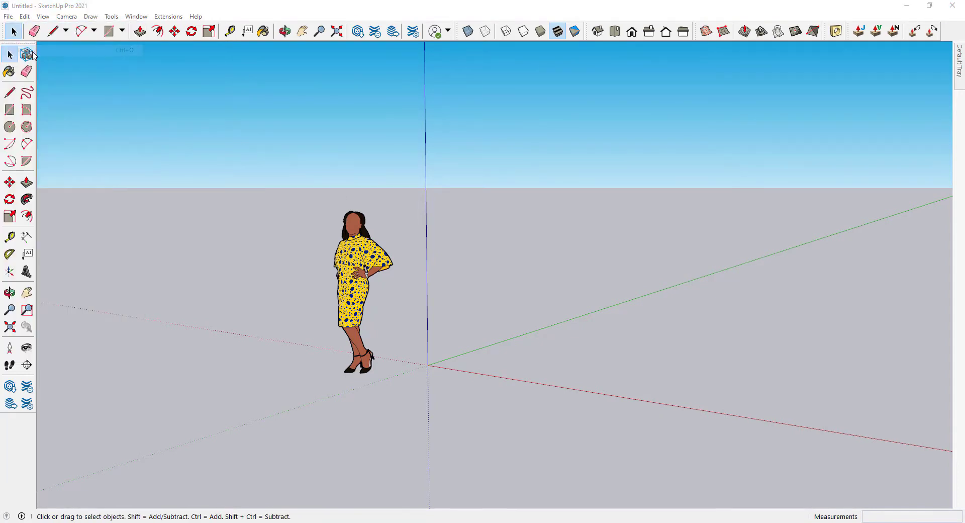
left_click(26, 55)
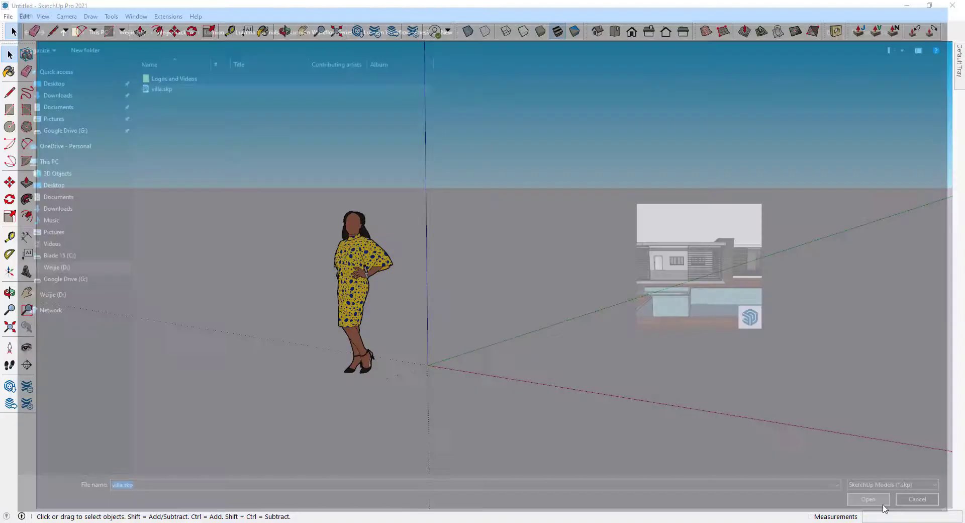
left_click(867, 498)
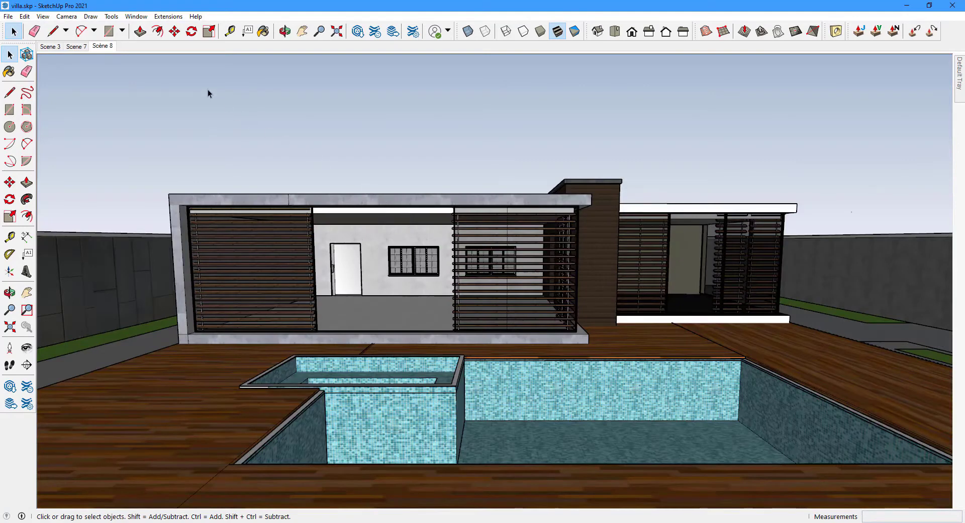
Set LiveSync to automatically start camera synchronization in its settings.
left_click(168, 16)
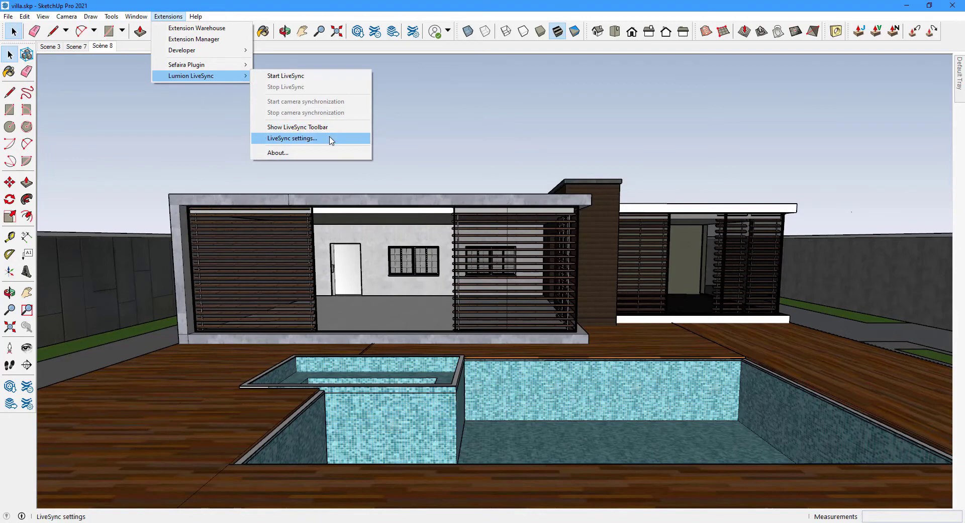
left_click(293, 138)
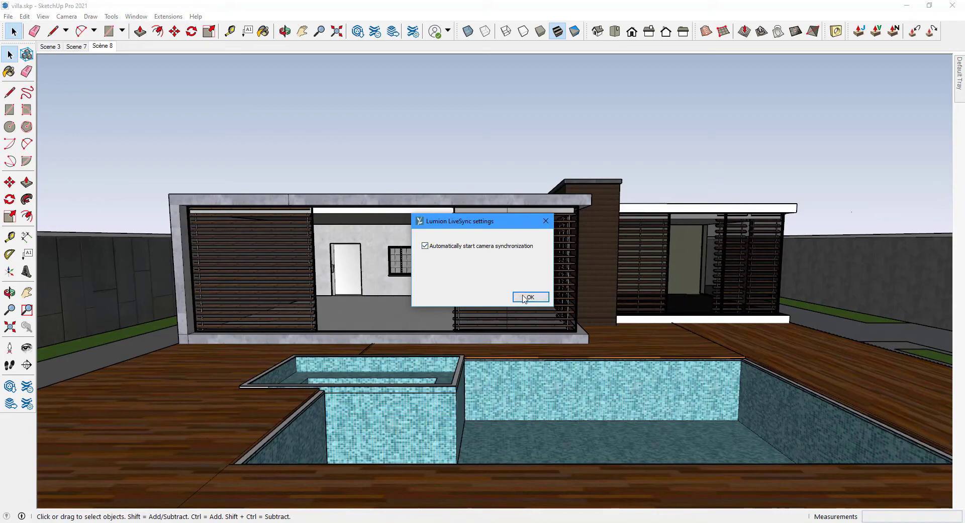
Confirm the settings and start LiveSync so the villa's wall and windows mirror in Lumion.
left_click(530, 296)
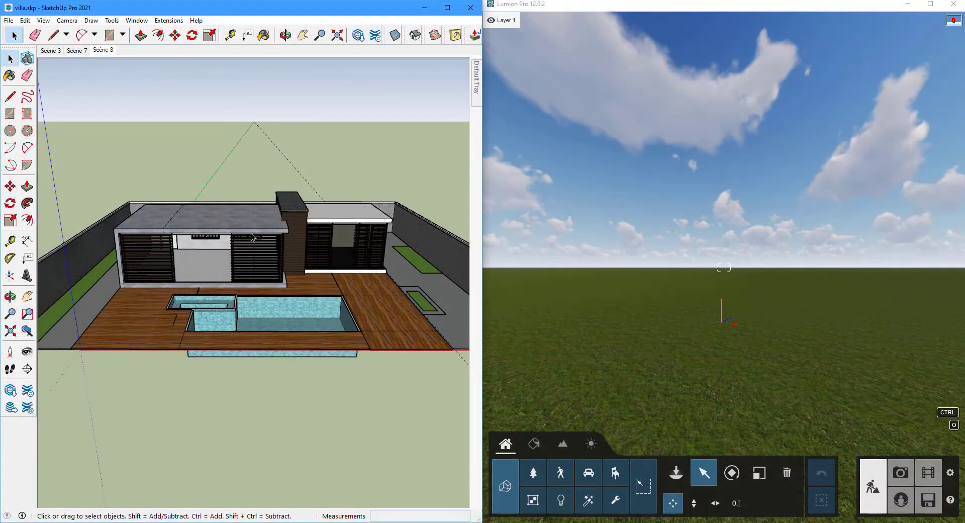
left_click(168, 20)
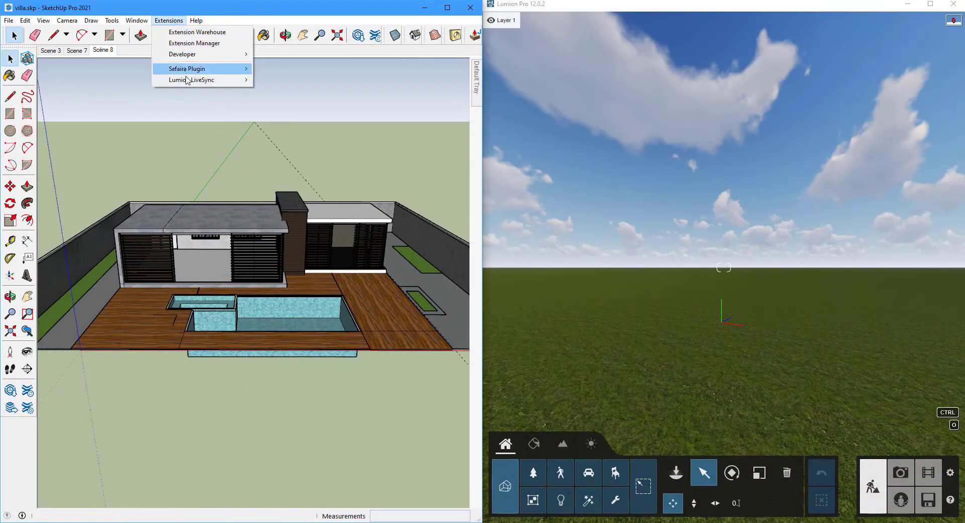
left_click(191, 80)
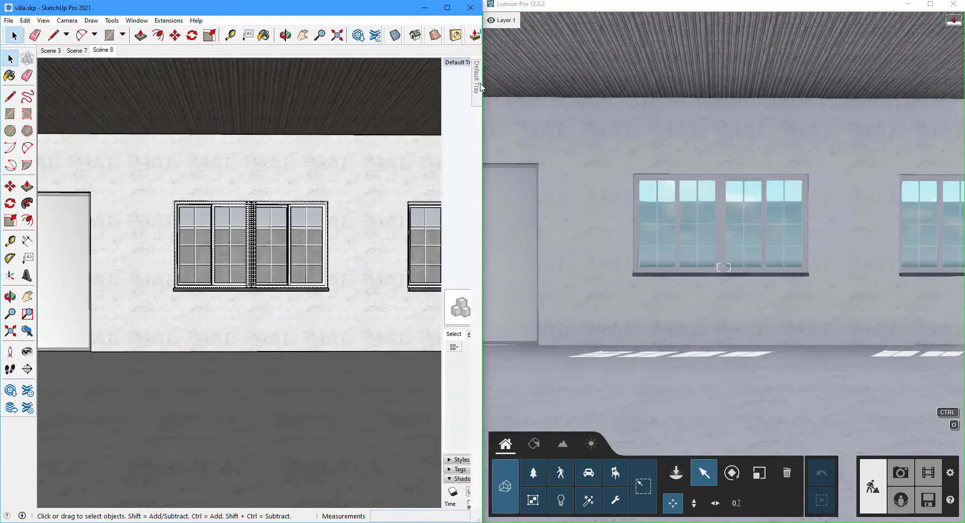
Place a sofa component from the Default Tray in front of the white wall.
left_click(264, 35)
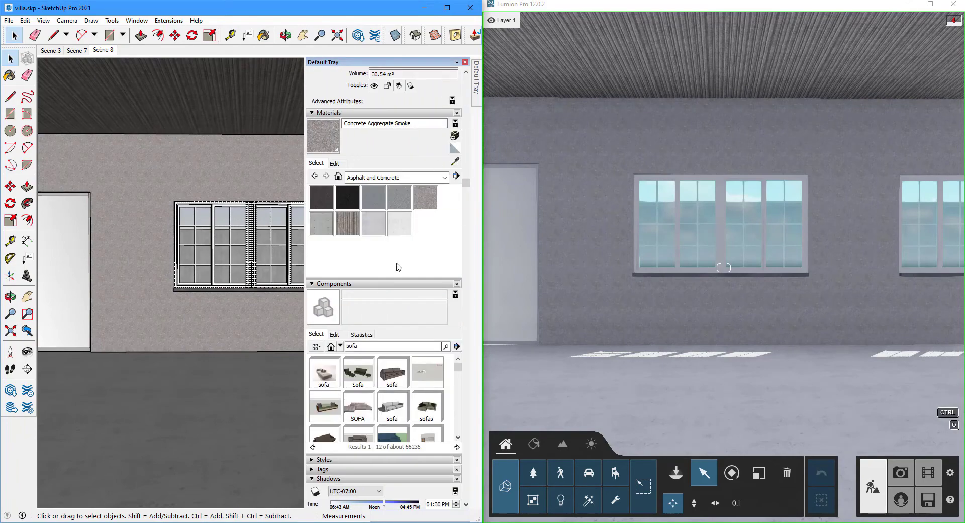
left_click(325, 406)
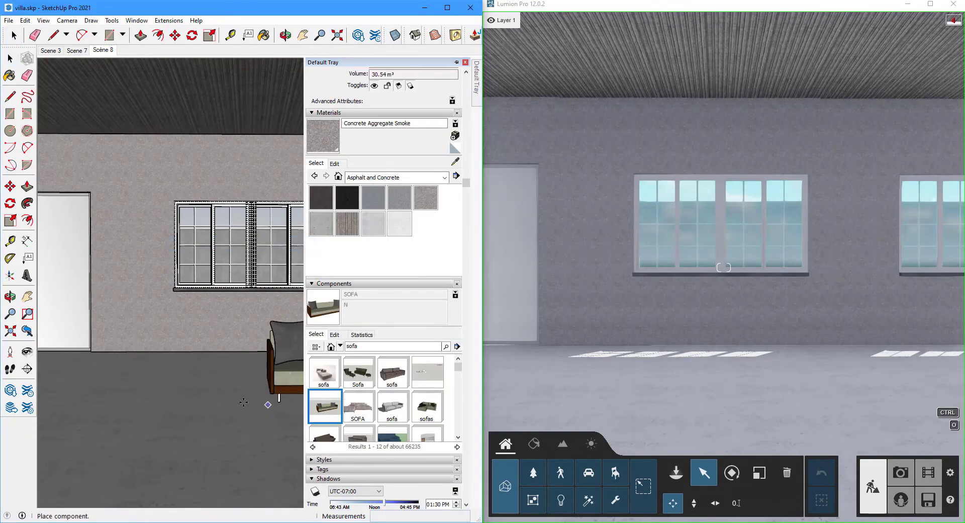